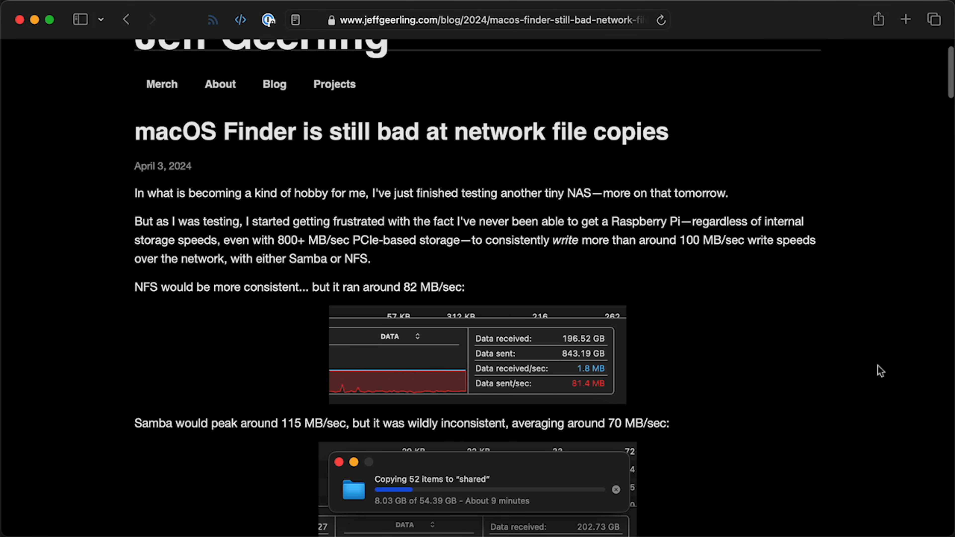
Show hosts.yml and highlight the nas01 and nas02 host entries.
scroll(down, 3)
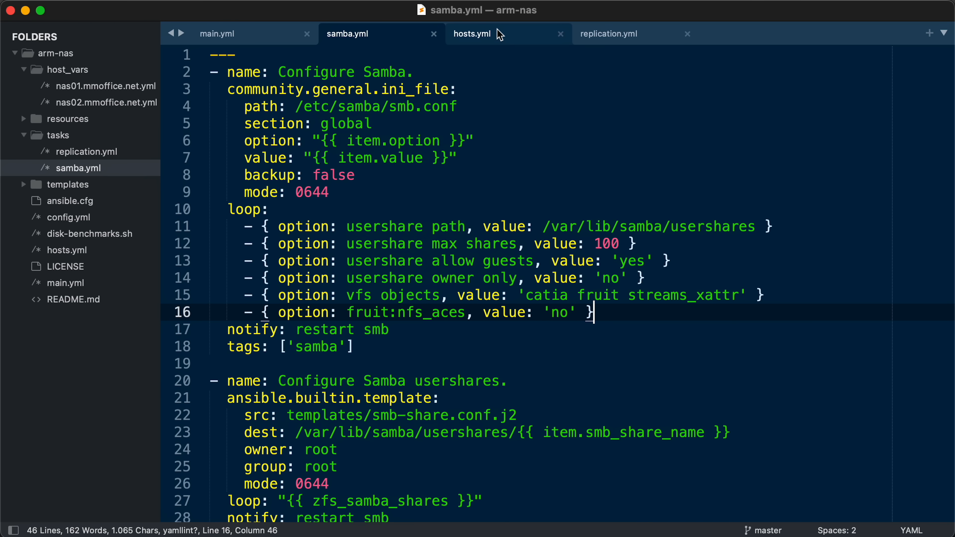
mouse_move(501, 36)
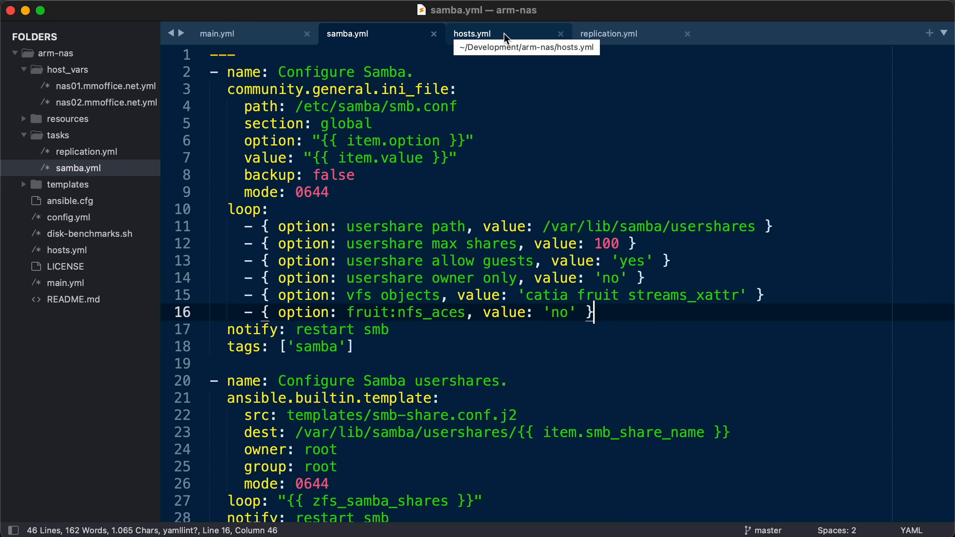
click(493, 33)
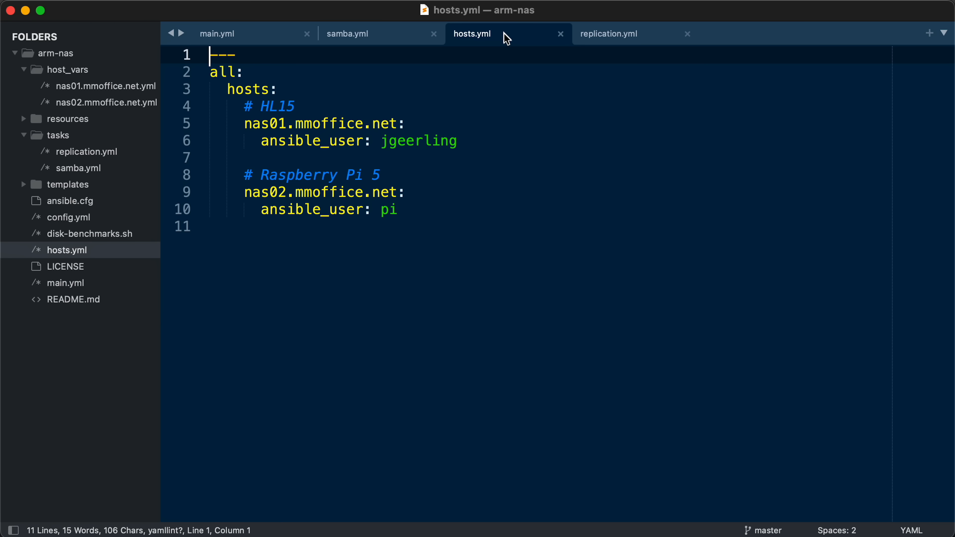
mouse_move(471, 142)
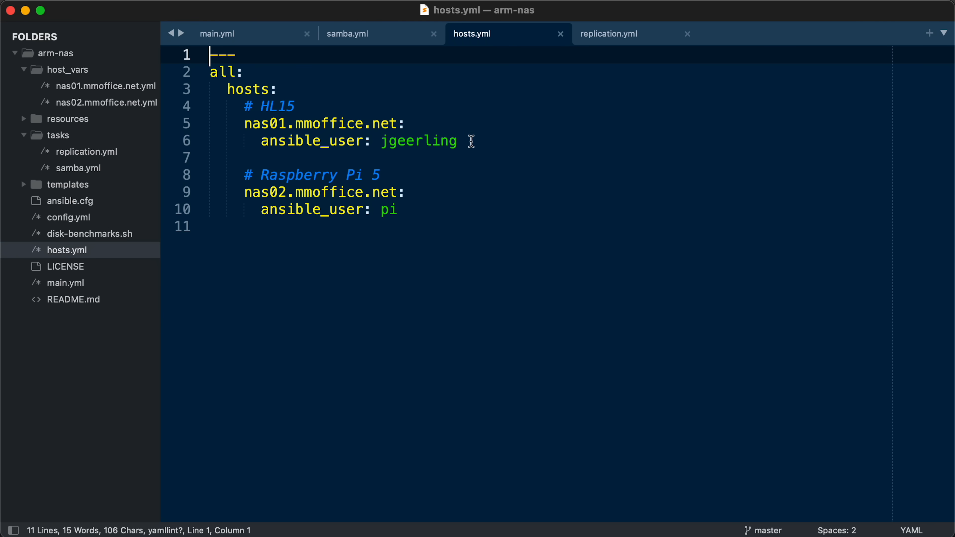
drag(243, 106, 455, 141)
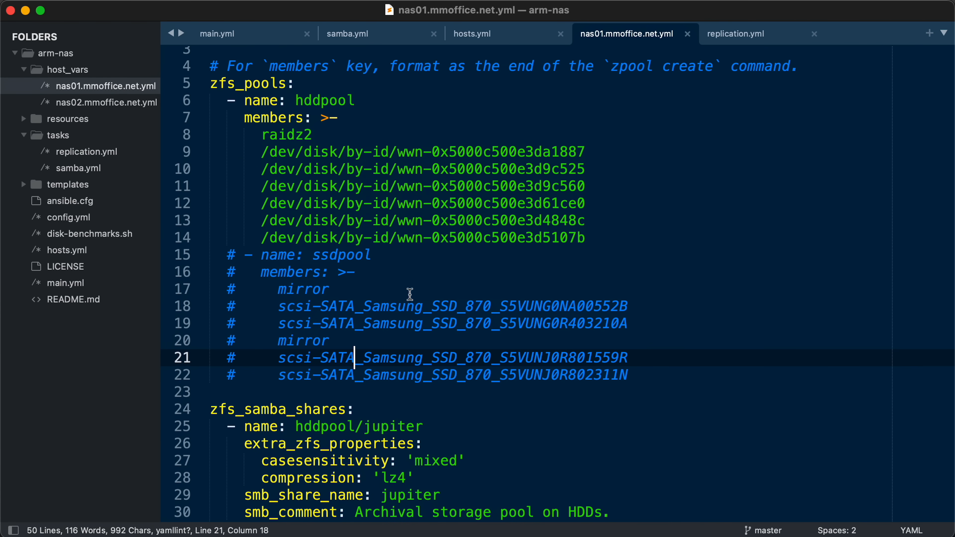
mouse_move(639, 377)
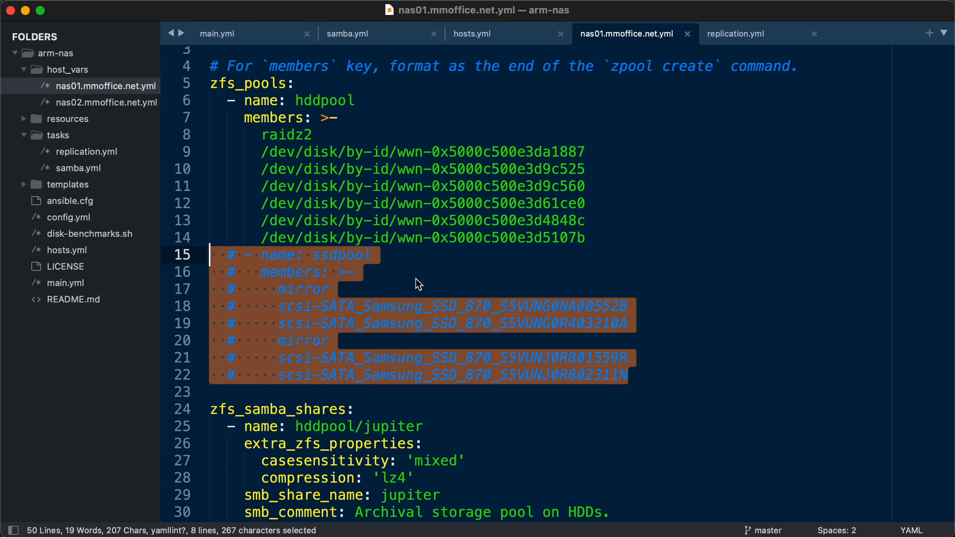
mouse_move(391, 263)
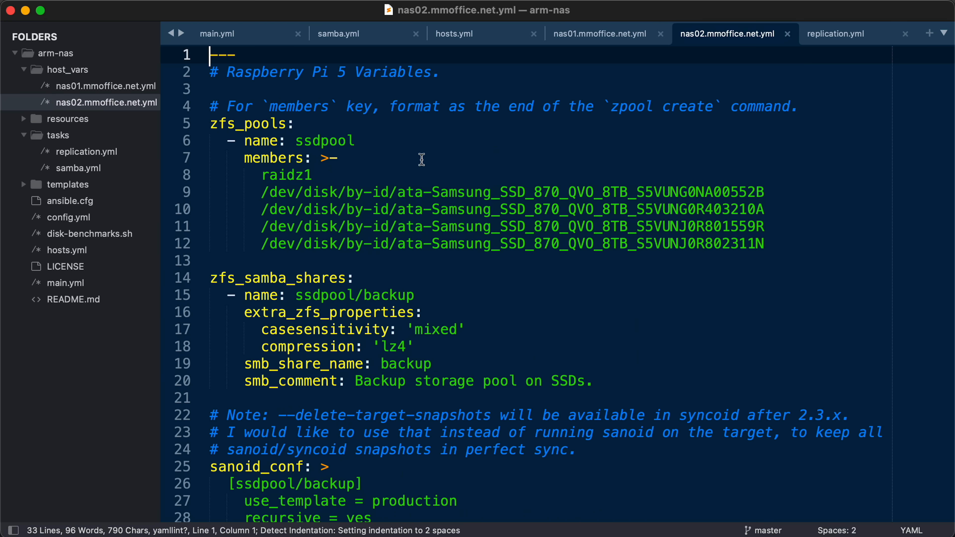
mouse_move(356, 239)
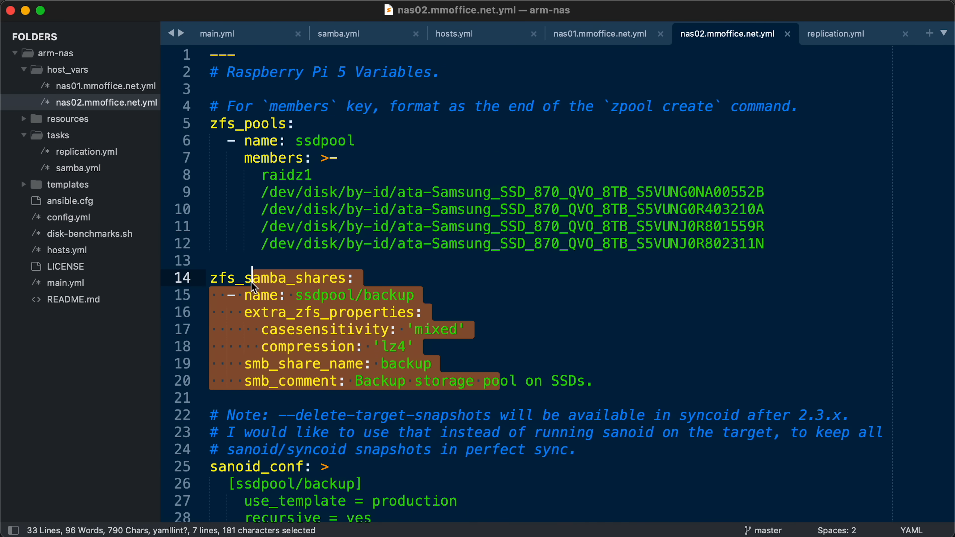
Deselect the zfs_samba_shares block and close the nas02 host_vars file.
click(397, 226)
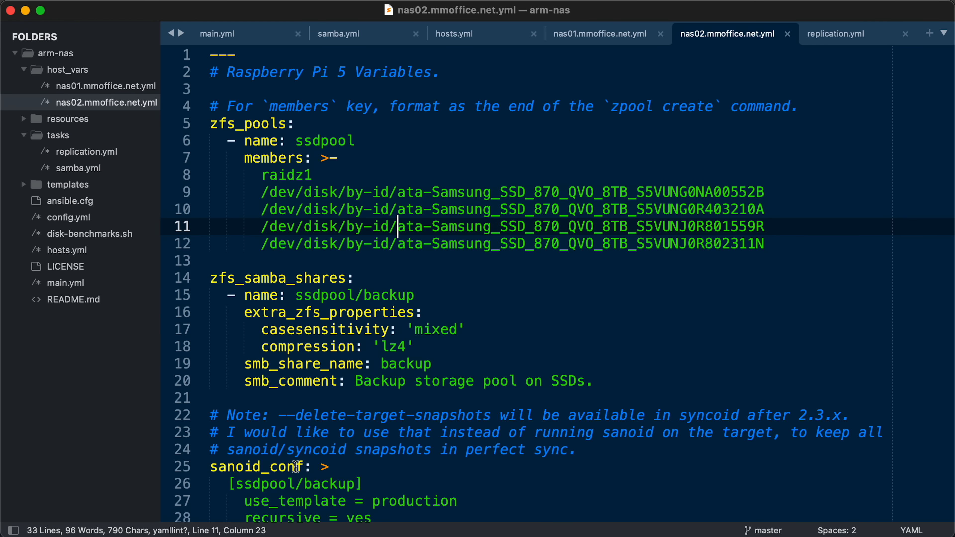
click(608, 33)
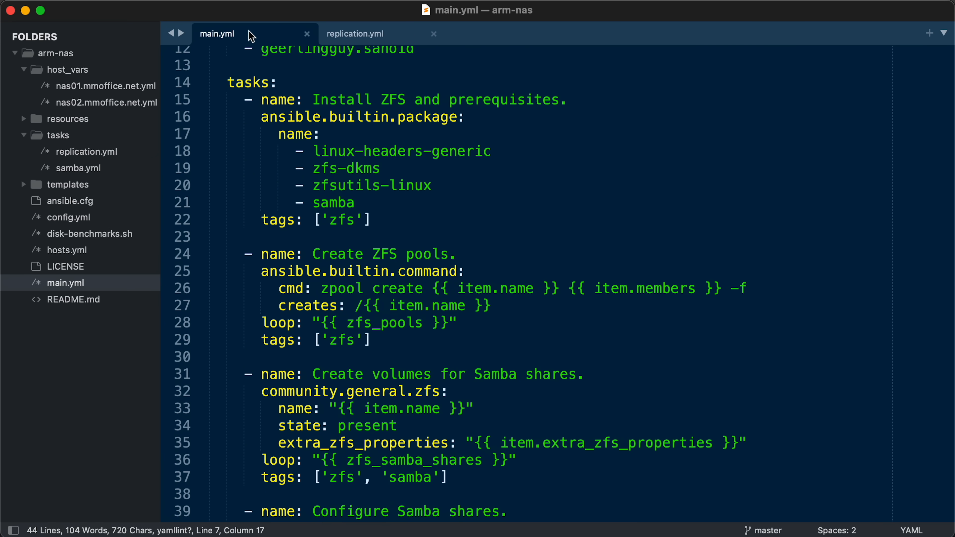
Close main.yml so only replication.yml remains open.
click(355, 33)
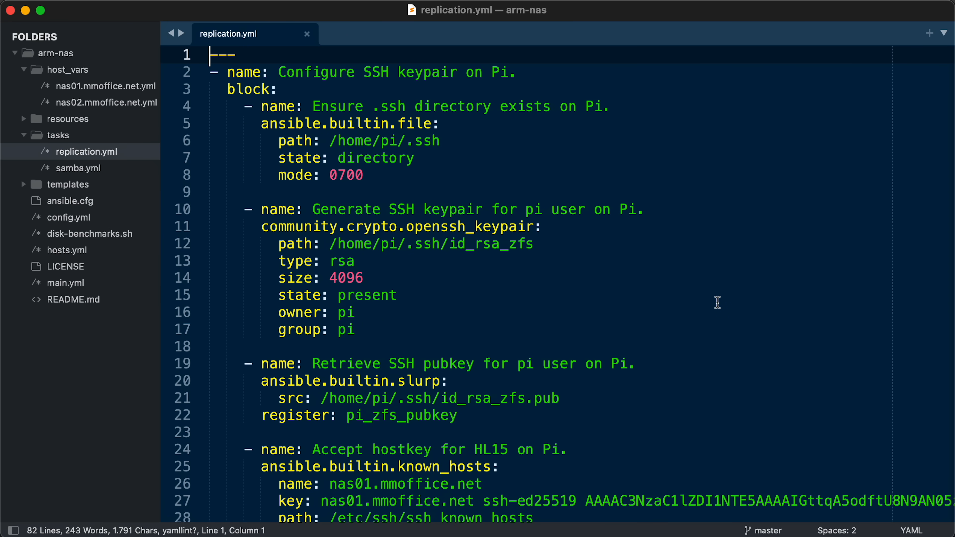
mouse_move(438, 268)
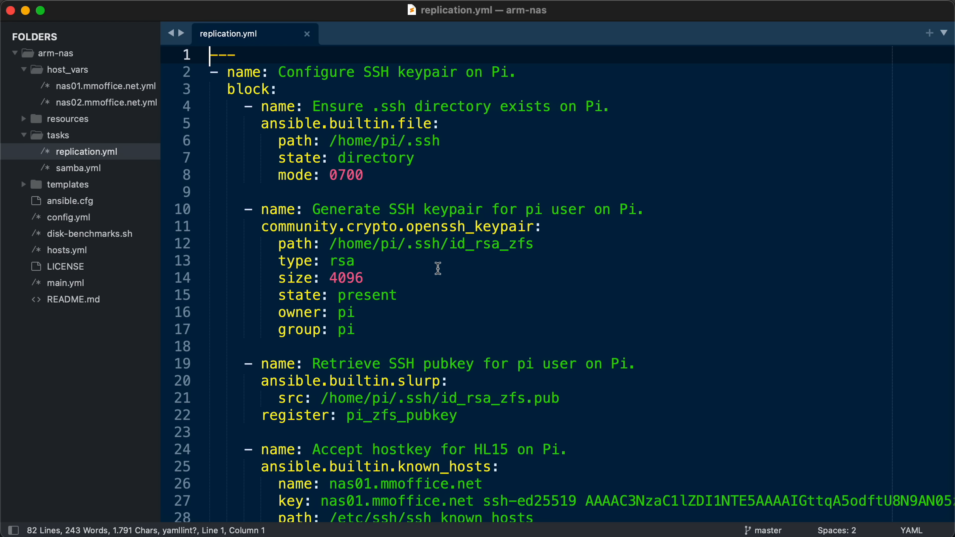
mouse_move(244, 260)
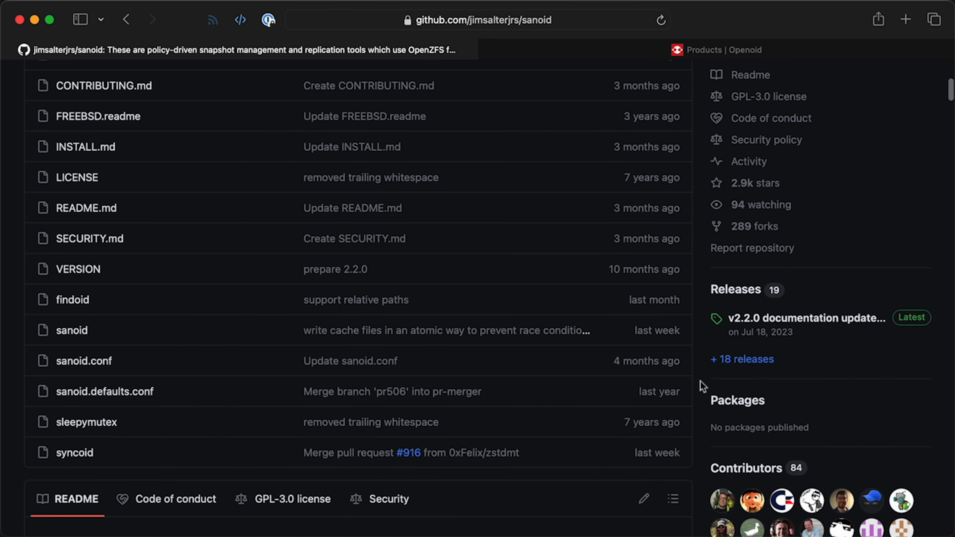
Scroll the sanoid repository page down to its README introduction.
scroll(down, 3)
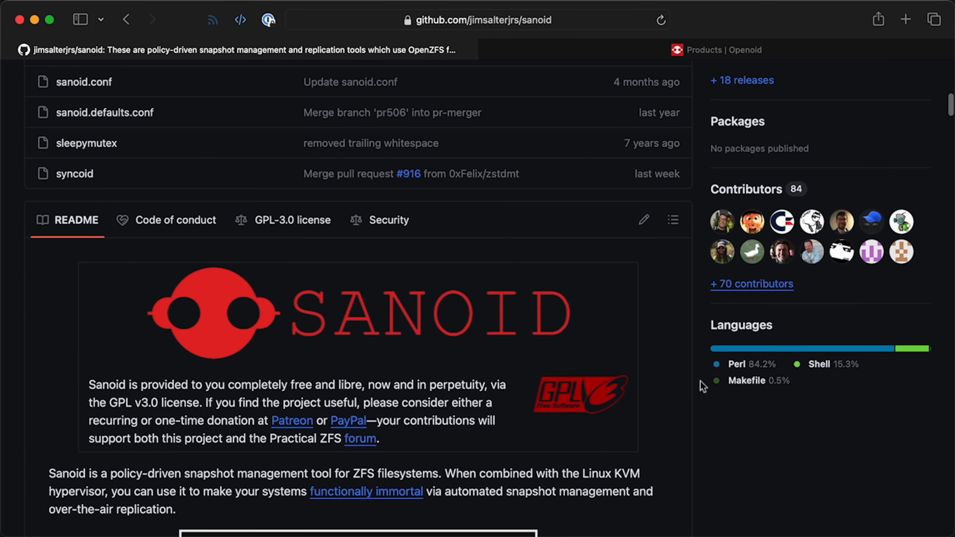
scroll(down, 3)
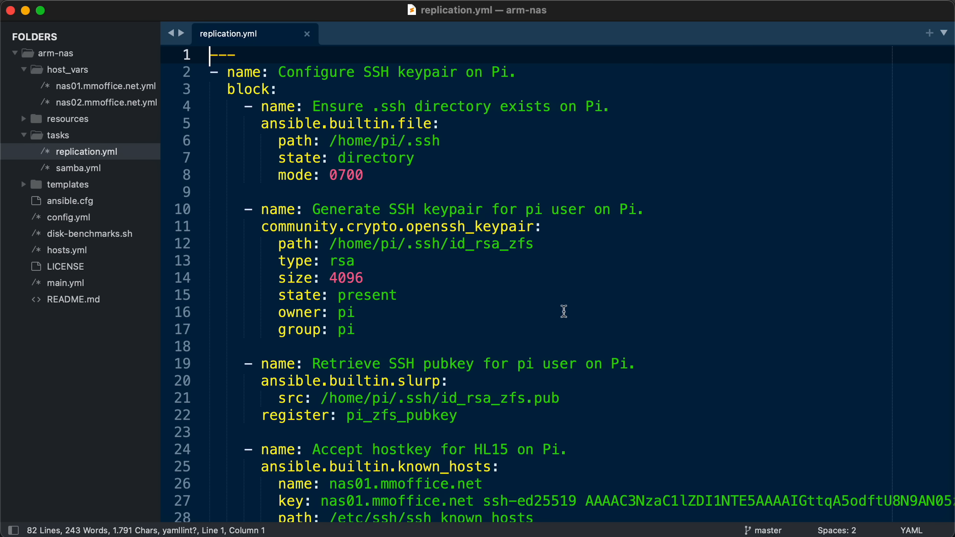
Scroll replication.yml to the pi user setup, ZFS permissions and nightly syncoid cron tasks.
scroll(down, 3)
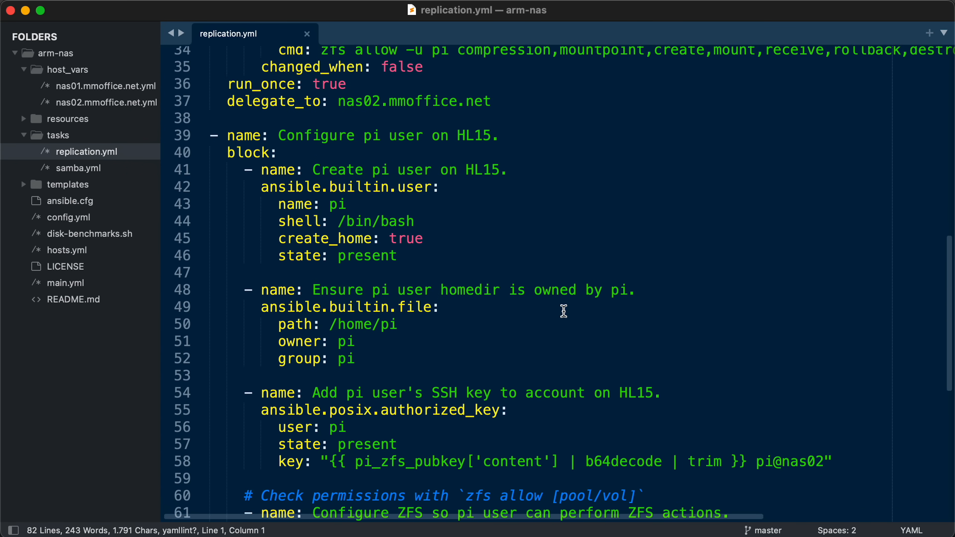
scroll(down, 3)
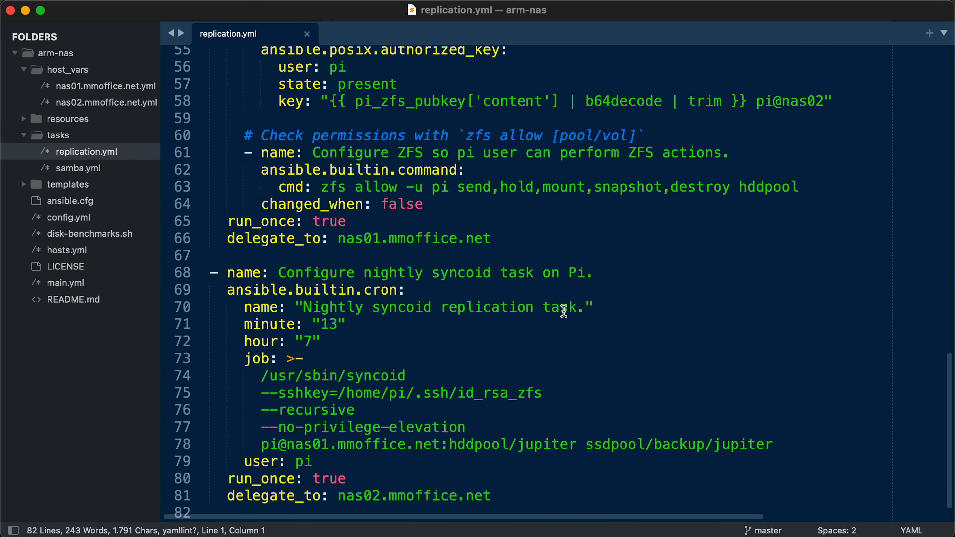
mouse_move(773, 446)
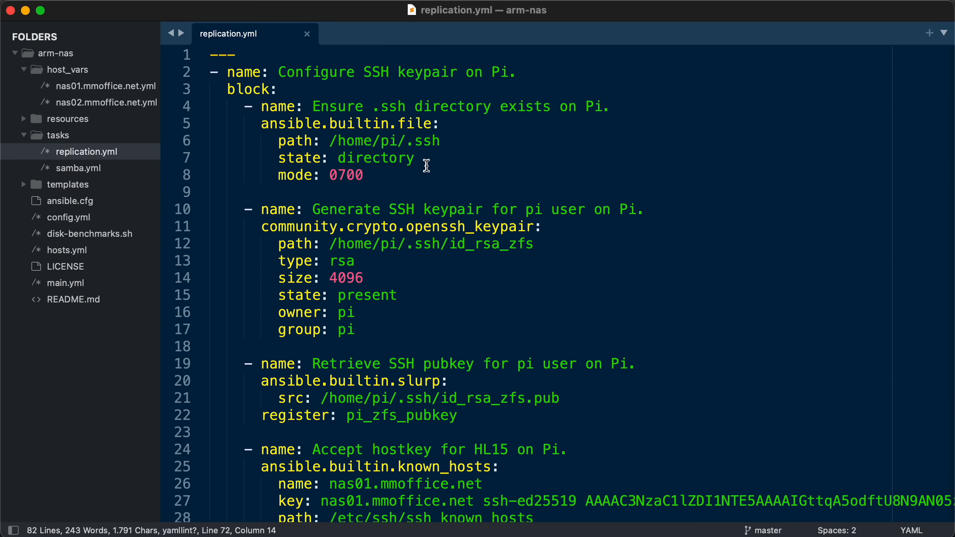
mouse_move(219, 93)
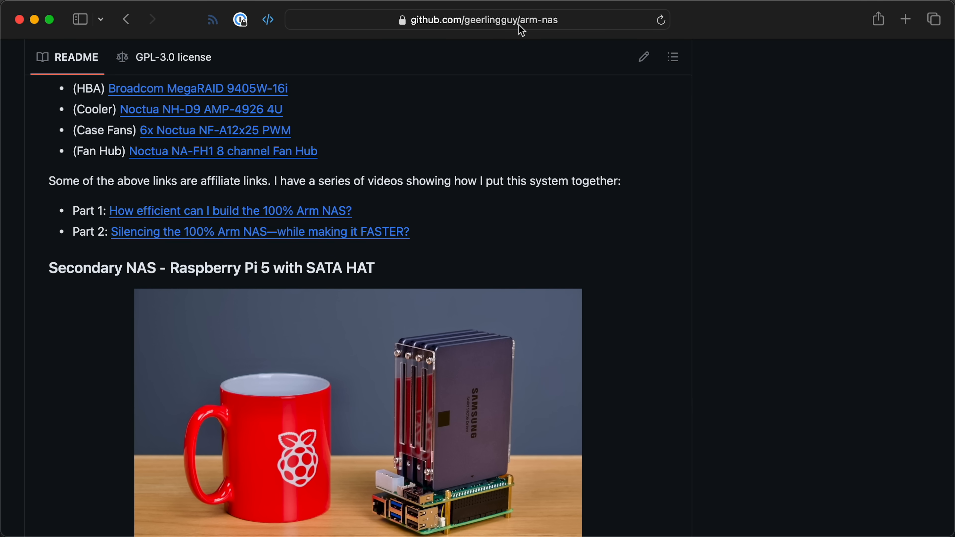
mouse_move(669, 257)
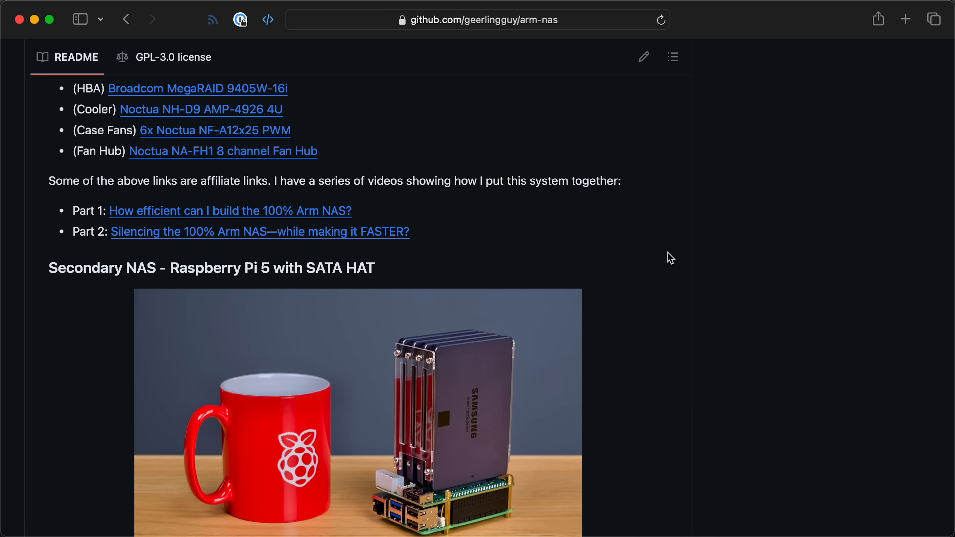
Scroll through the arm-nas README before heading to the Issues list.
scroll(down, 3)
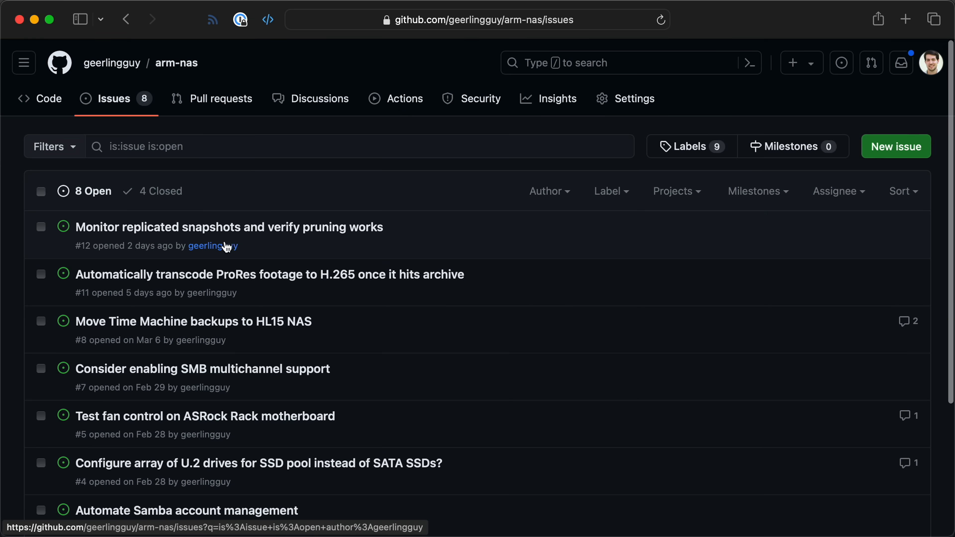
scroll(down, 3)
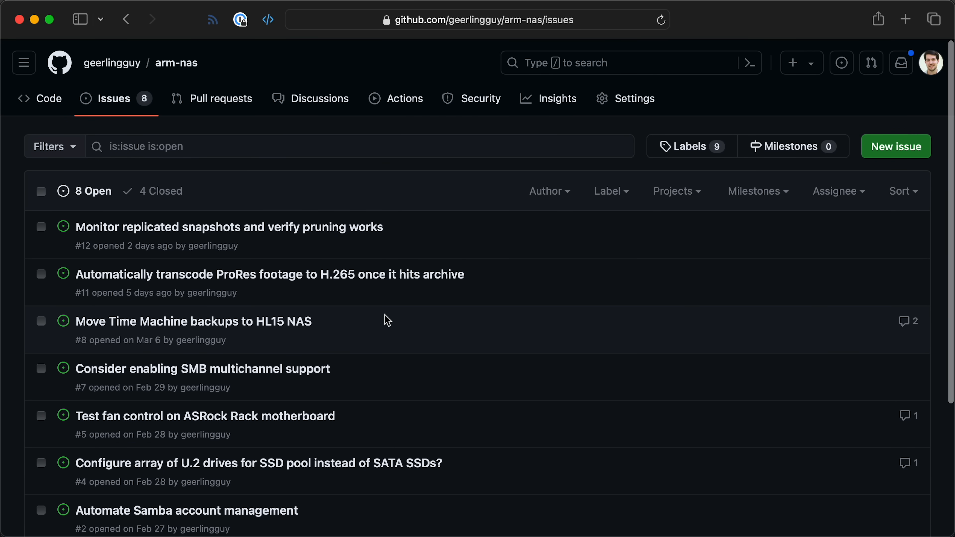
mouse_move(378, 179)
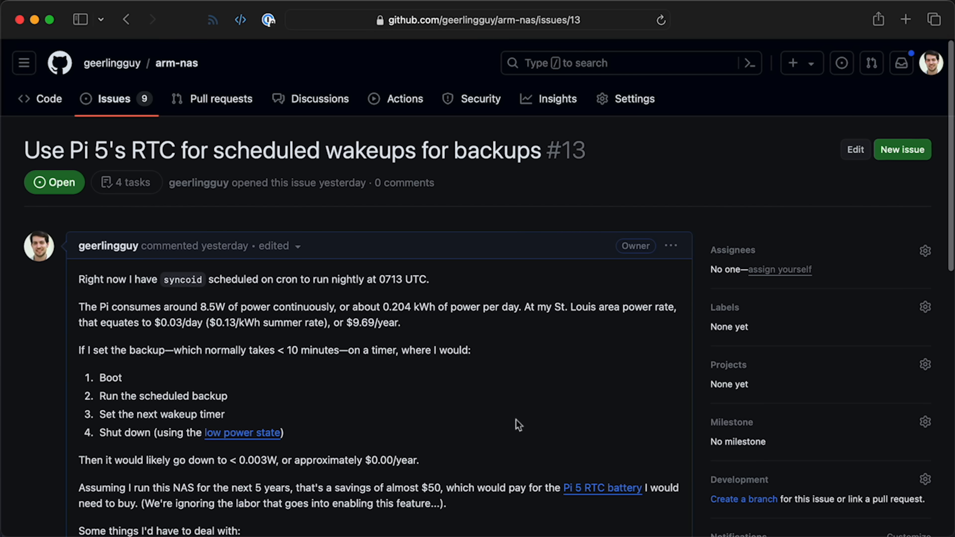
scroll(down, 3)
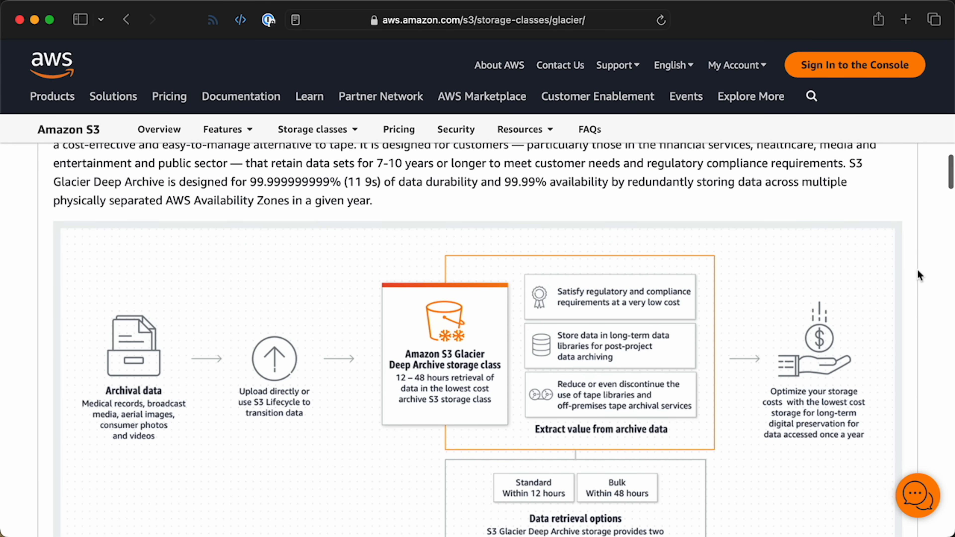
Scroll the S3 Glacier page down to the Deep Archive diagram.
scroll(down, 3)
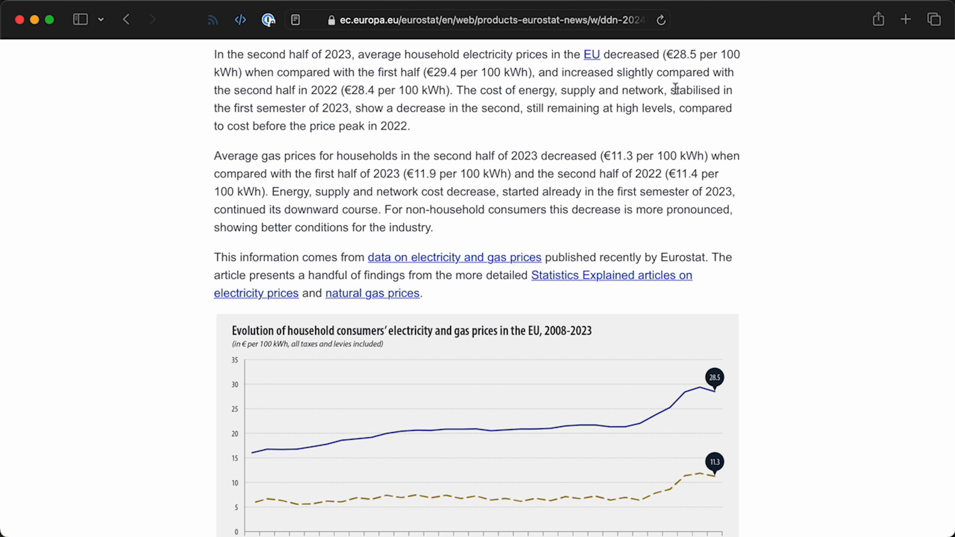
mouse_move(667, 54)
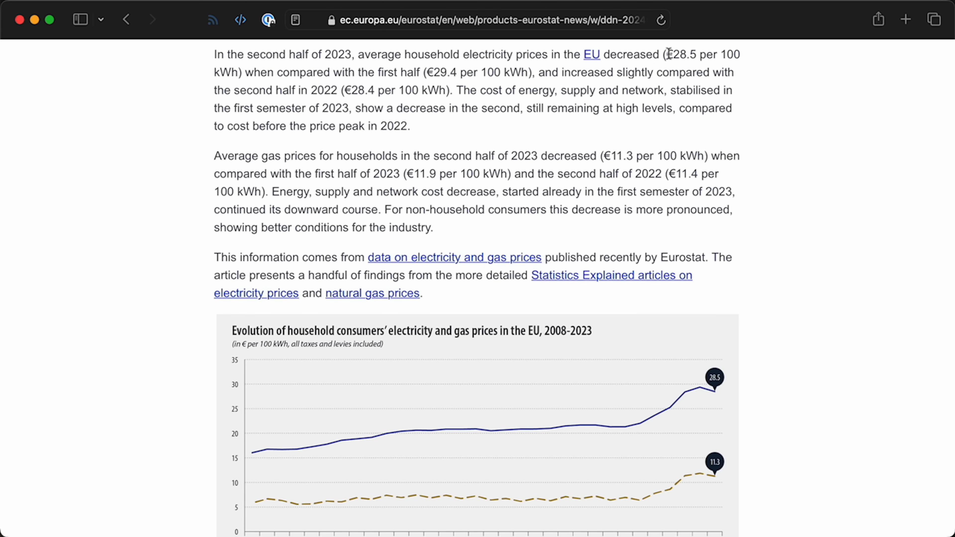
Highlight the €28.5 per 100 kWh price and scroll to the 2008–2023 price chart.
drag(665, 54, 740, 54)
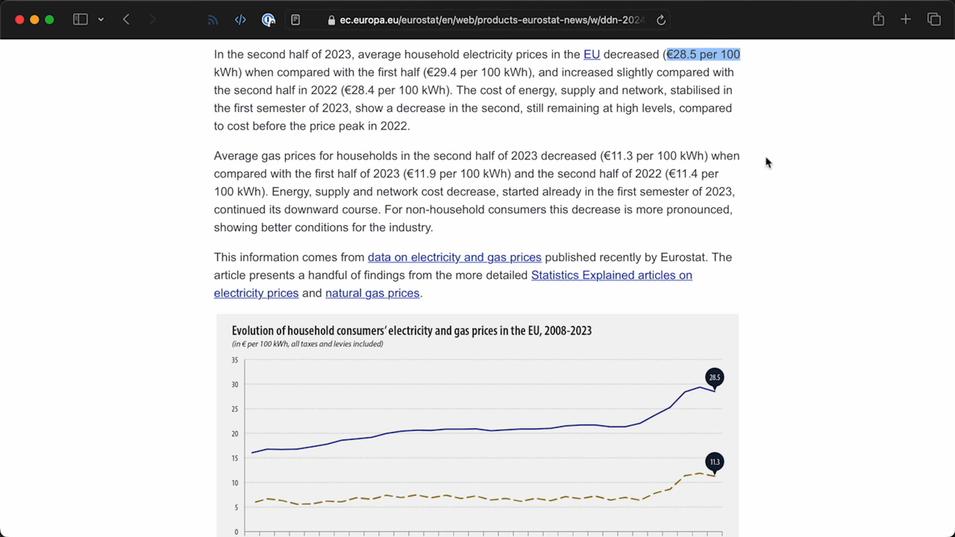
scroll(down, 3)
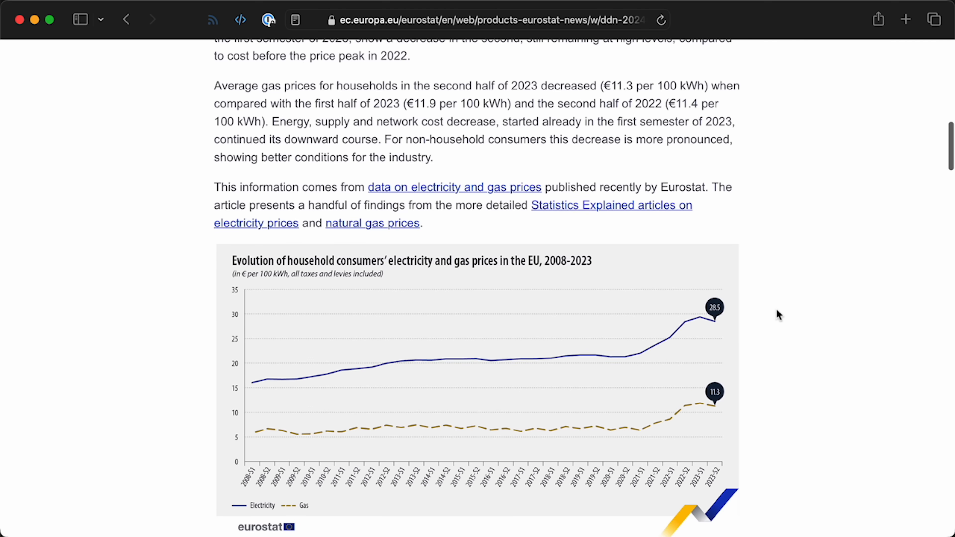
scroll(down, 3)
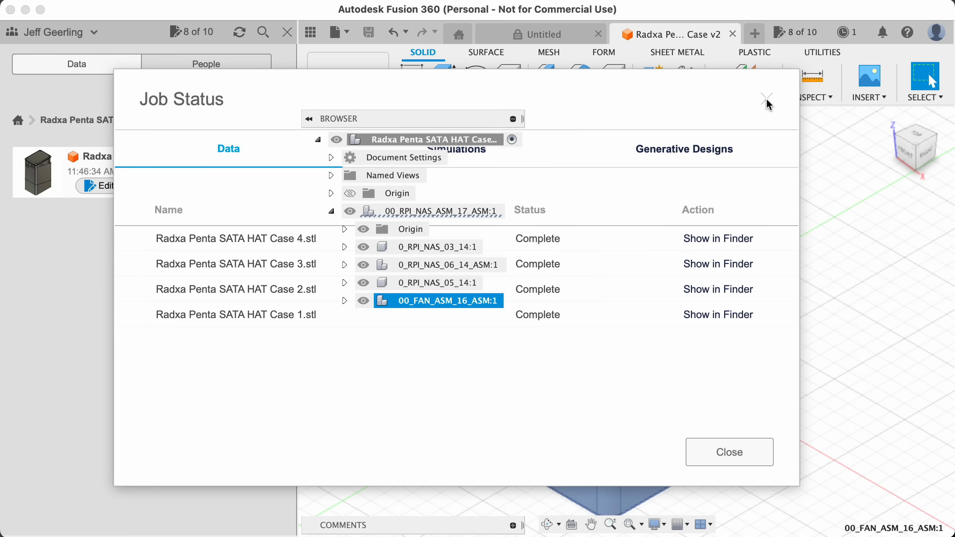
Dismiss the completed STL export Job Status dialog and orbit the SATA HAT case model.
click(767, 98)
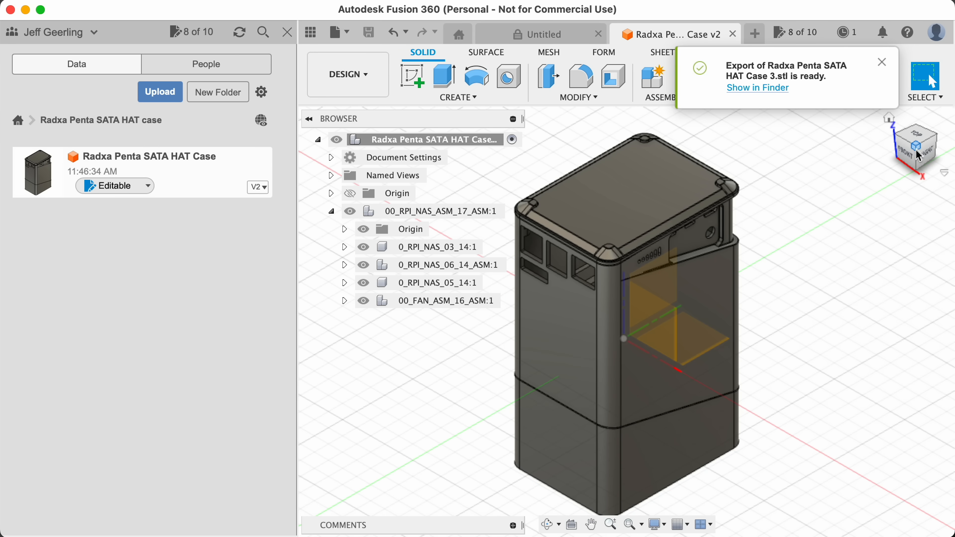
drag(621, 335, 627, 341)
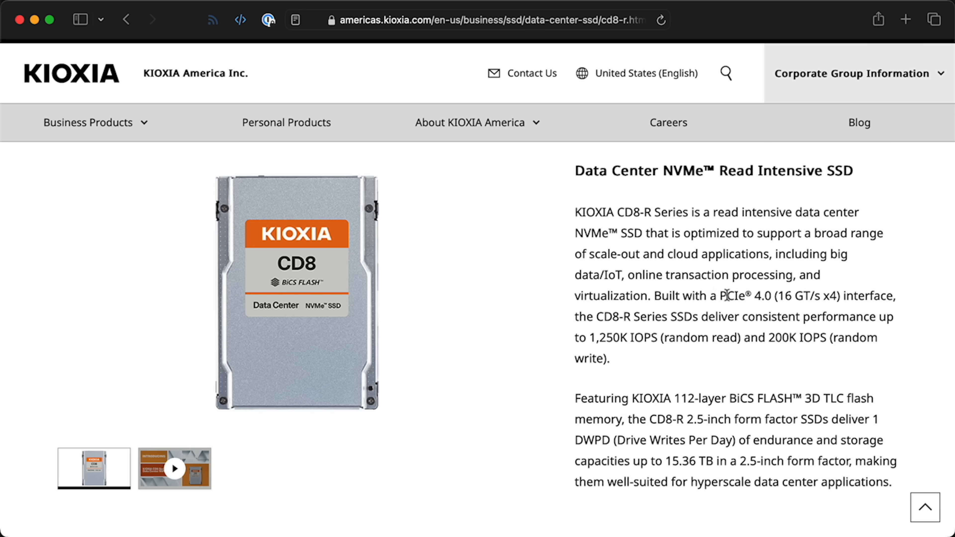
Highlight 'PCIe 4.0 (16 GT/s x4)' in the CD8-R product description.
drag(721, 296, 839, 296)
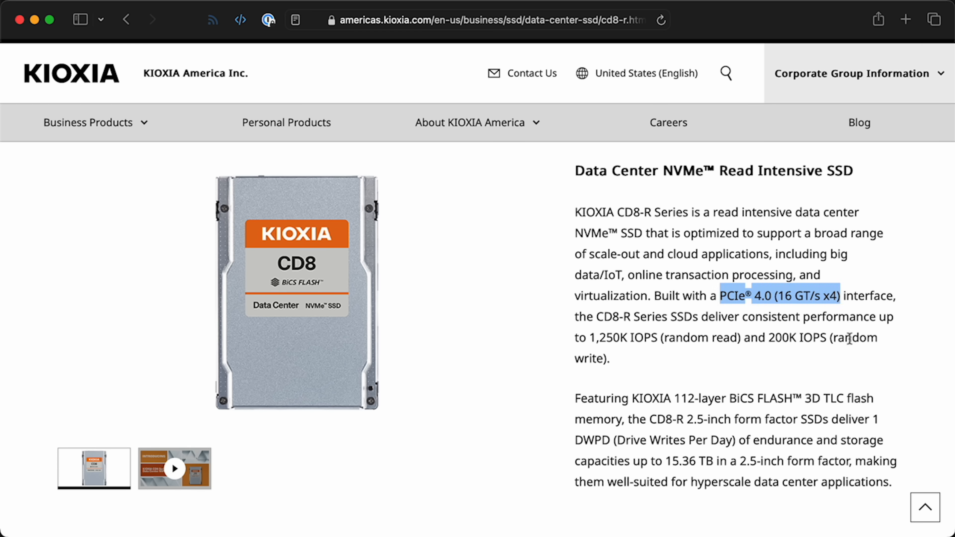
mouse_move(864, 370)
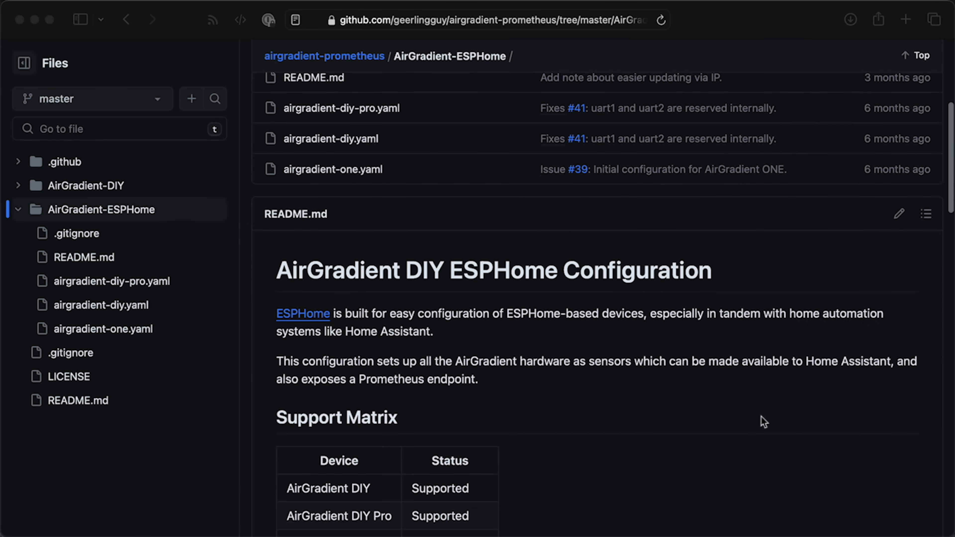
Scroll the AirGradient-ESPHome README past the Support Matrix to the How to Use section with the example secrets.yaml.
scroll(down, 3)
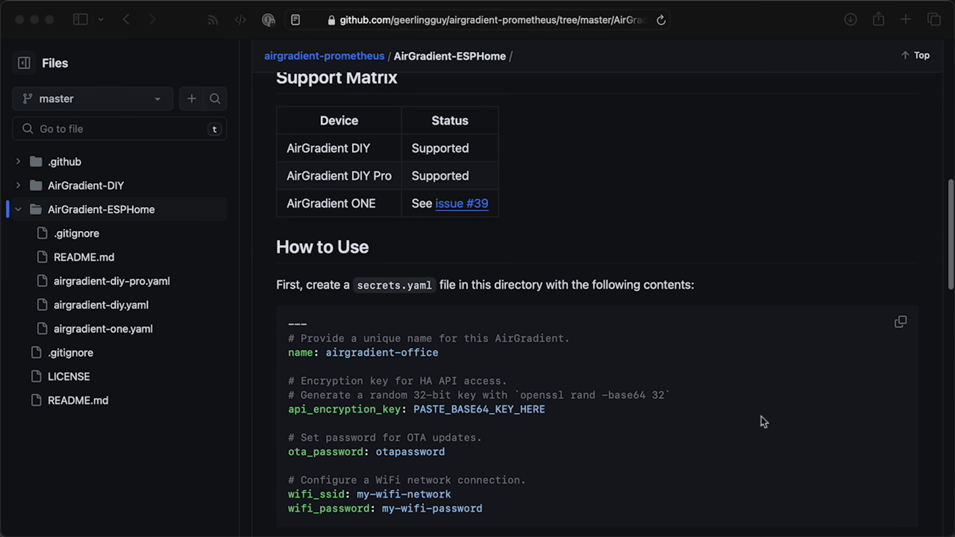